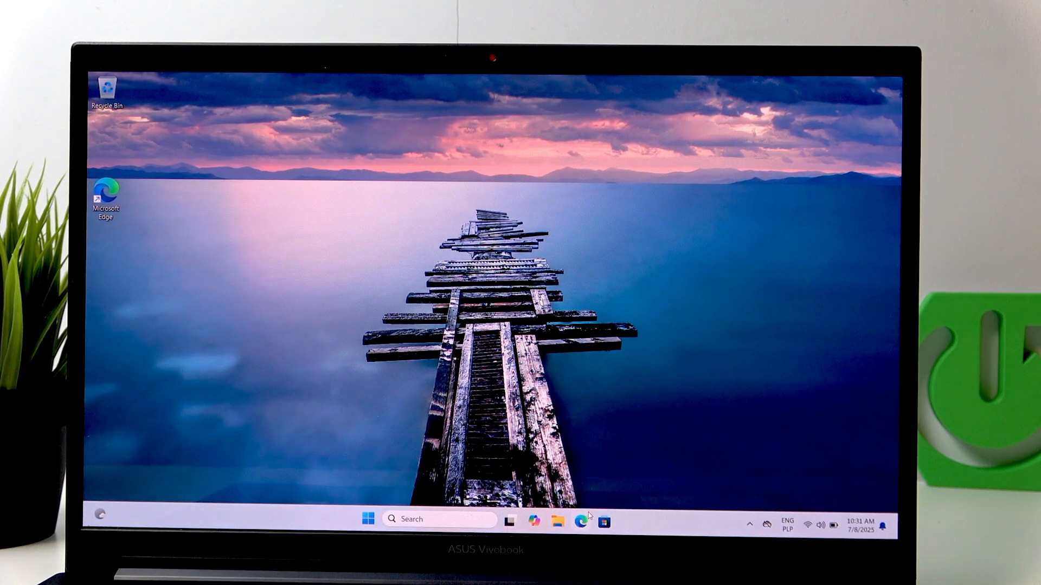
Launch Microsoft Edge and search Bing for 'asus driver'
left_click(584, 519)
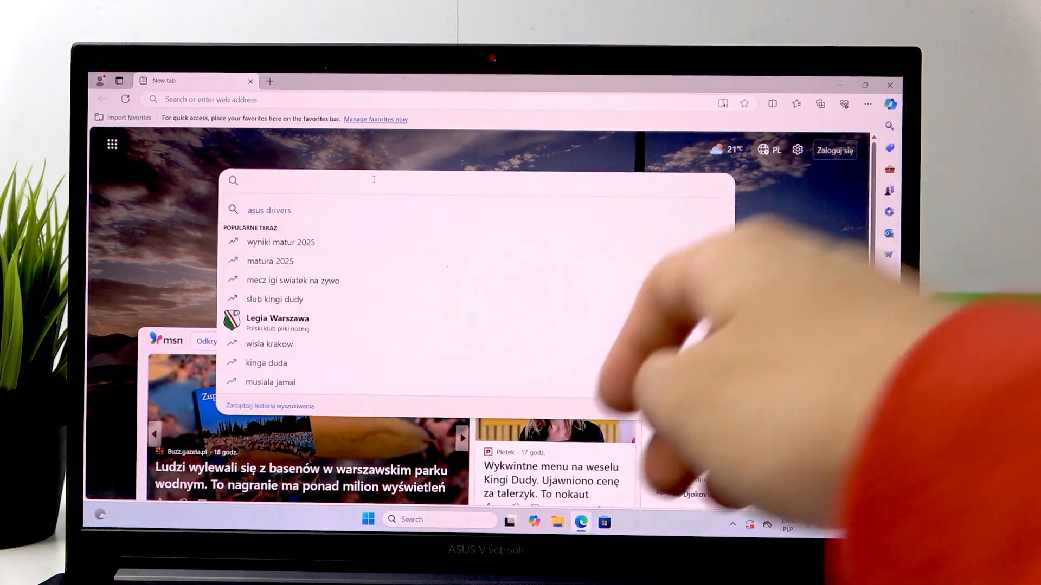
type("asus driver")
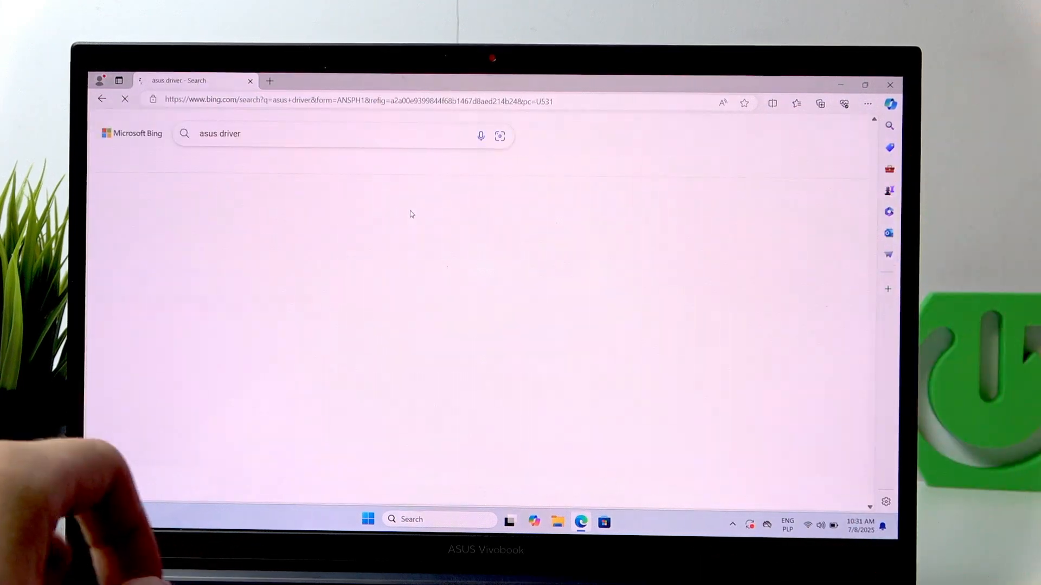
Go to the ASUS Download Center result and stay on the current regional site
left_click(269, 80)
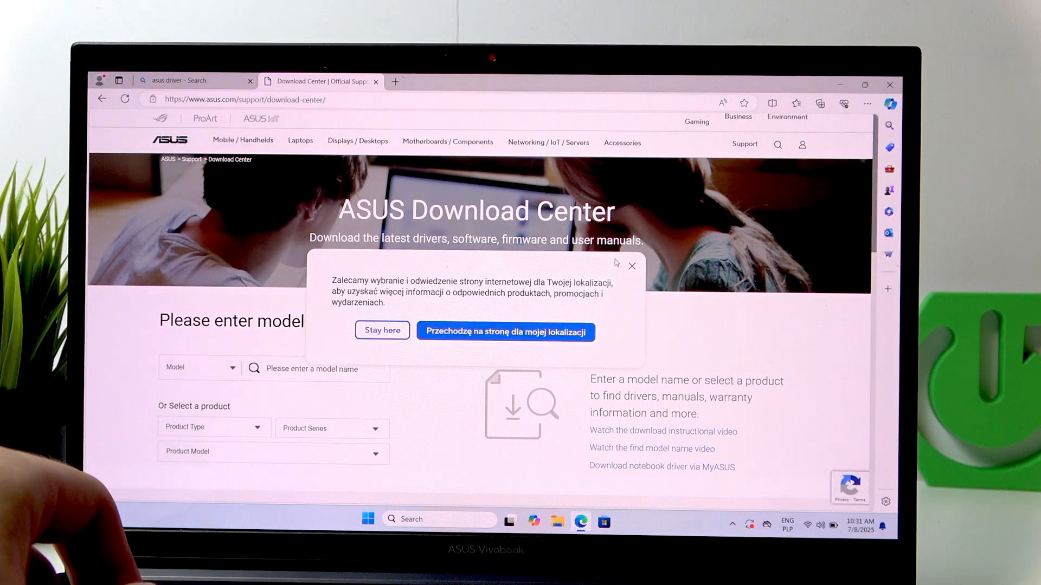
left_click(631, 266)
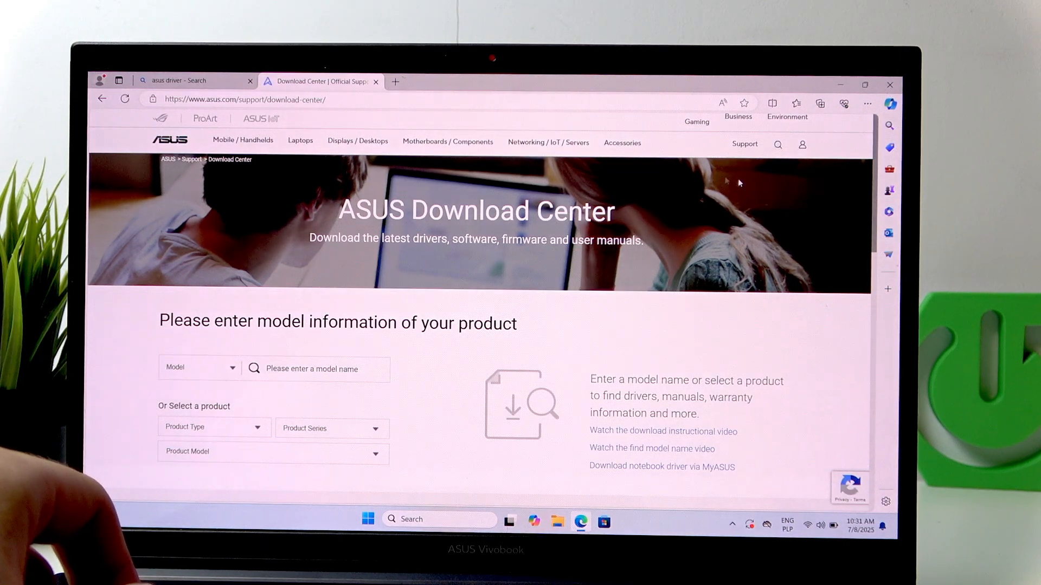
scroll("down", 3)
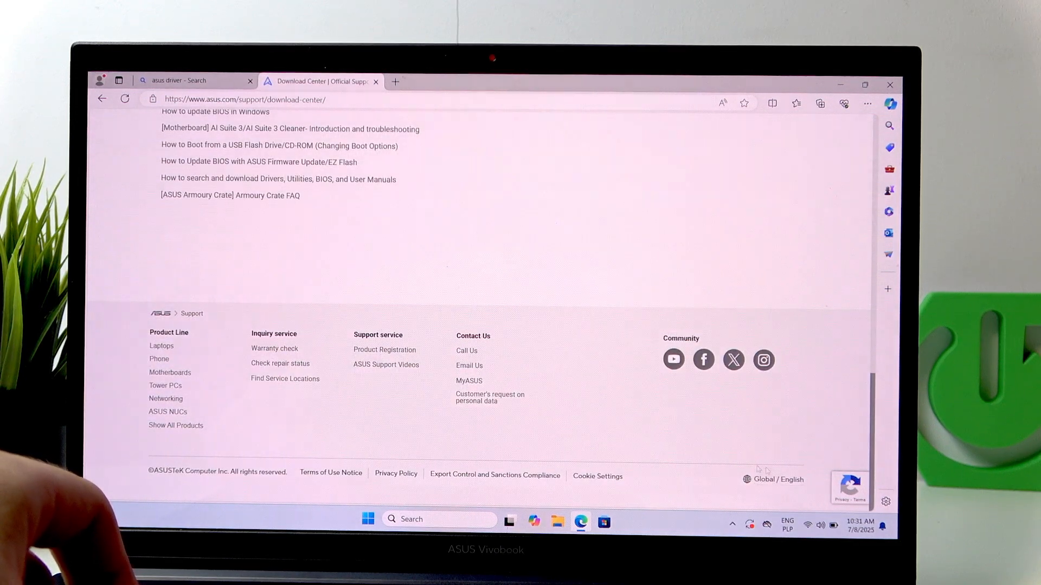
scroll("up", 3)
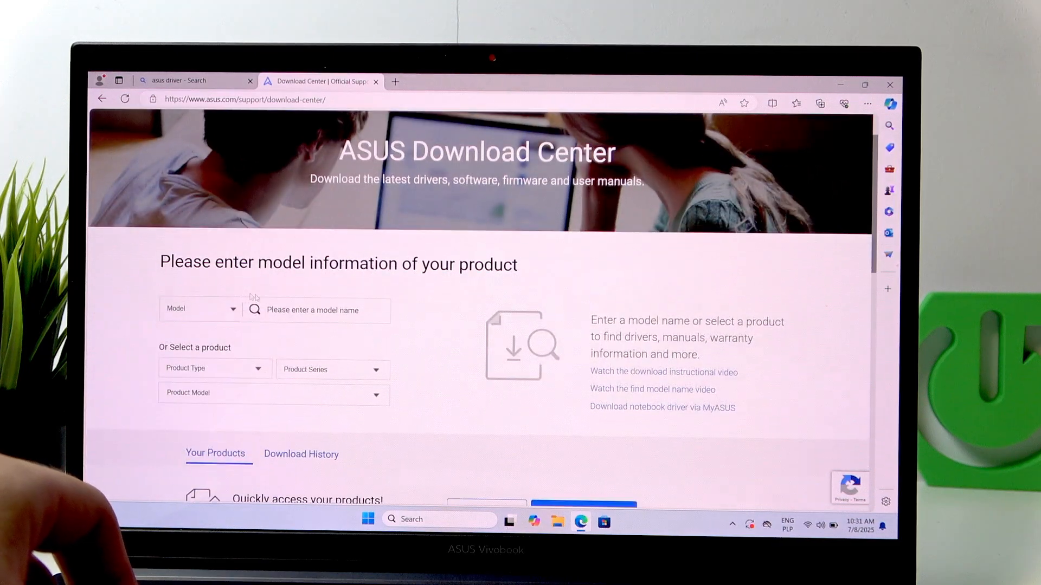
Search 'vivobook 15 pro k3500' and select ASUS Vivobook Pro 15 OLED (K3500, 11th Gen Intel)
type("vivobook 15 pro k3500")
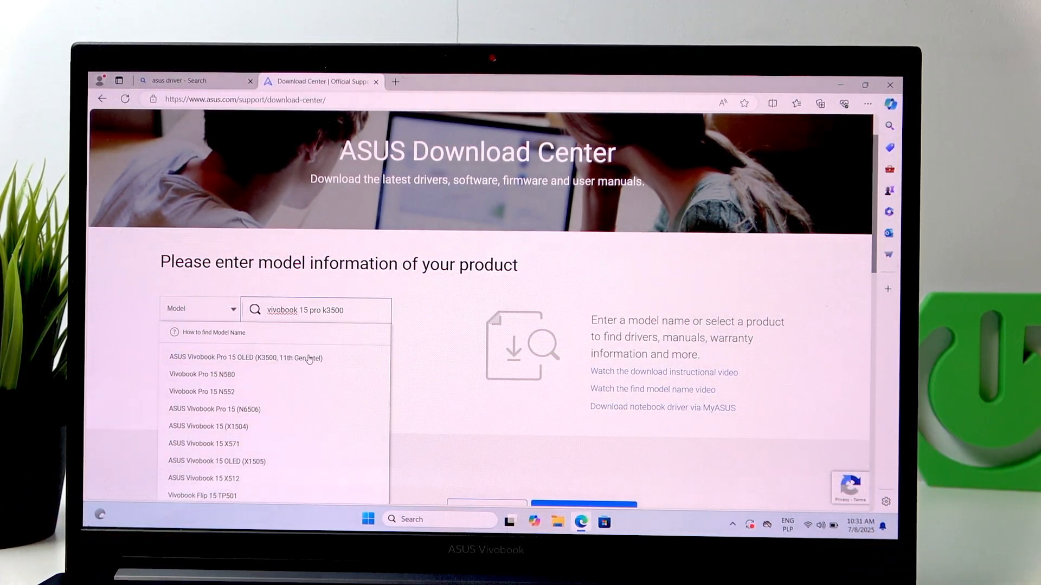
left_click(246, 356)
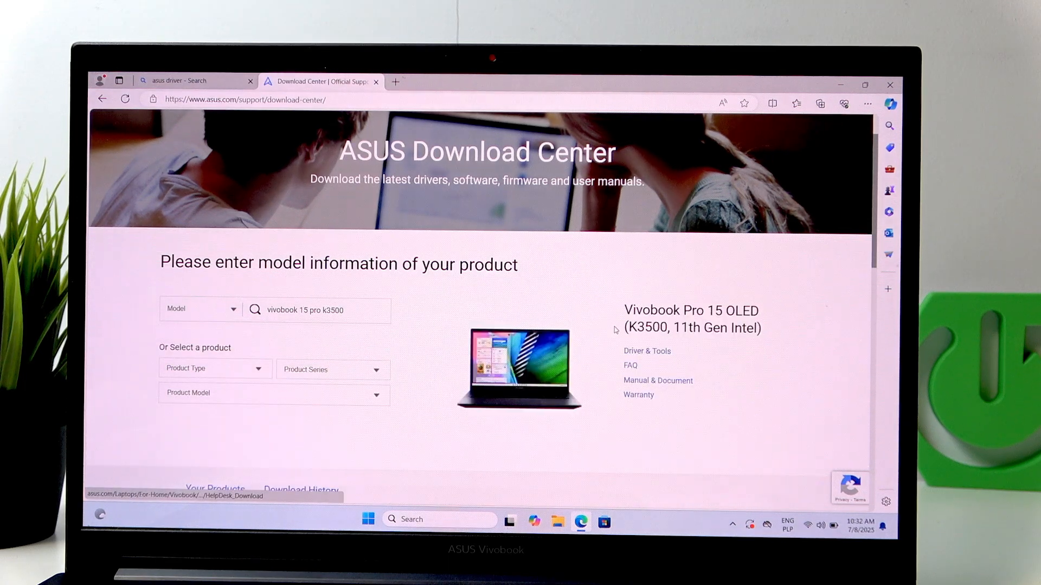
scroll("down", 3)
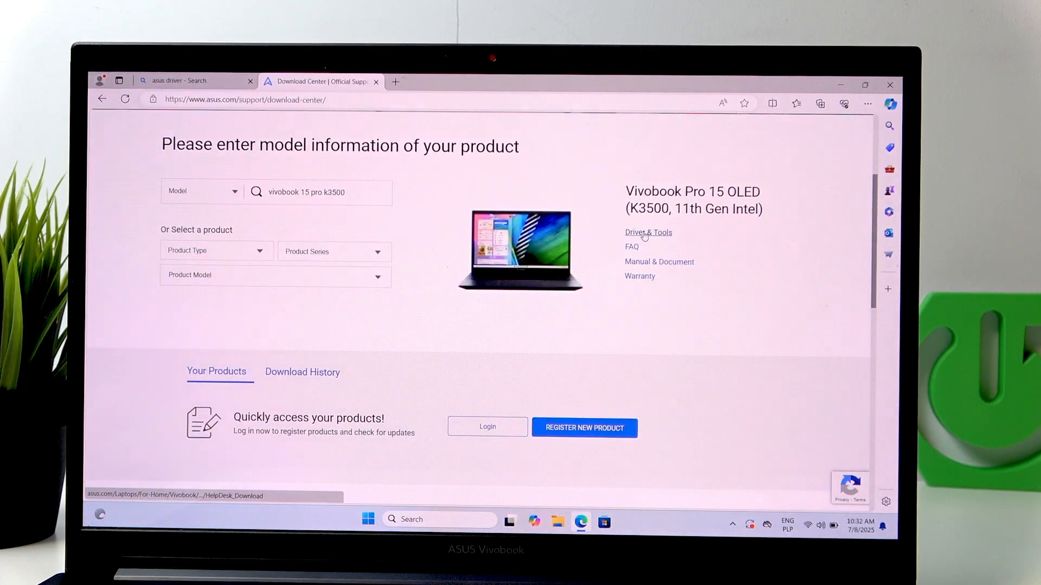
Enter Driver & Tools, stay on the regional site, and confirm K3500PA as the model
left_click(648, 232)
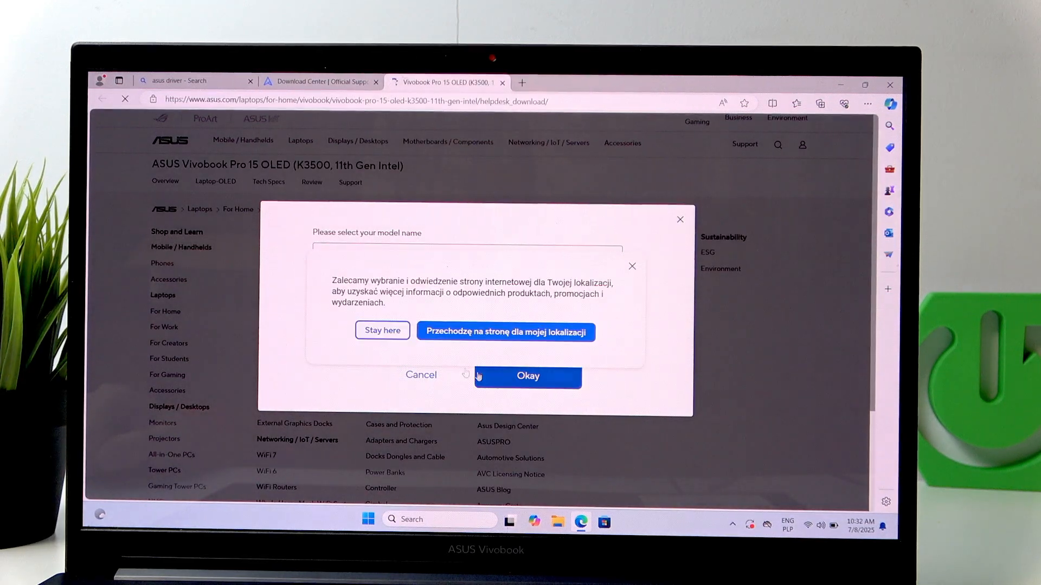
left_click(382, 330)
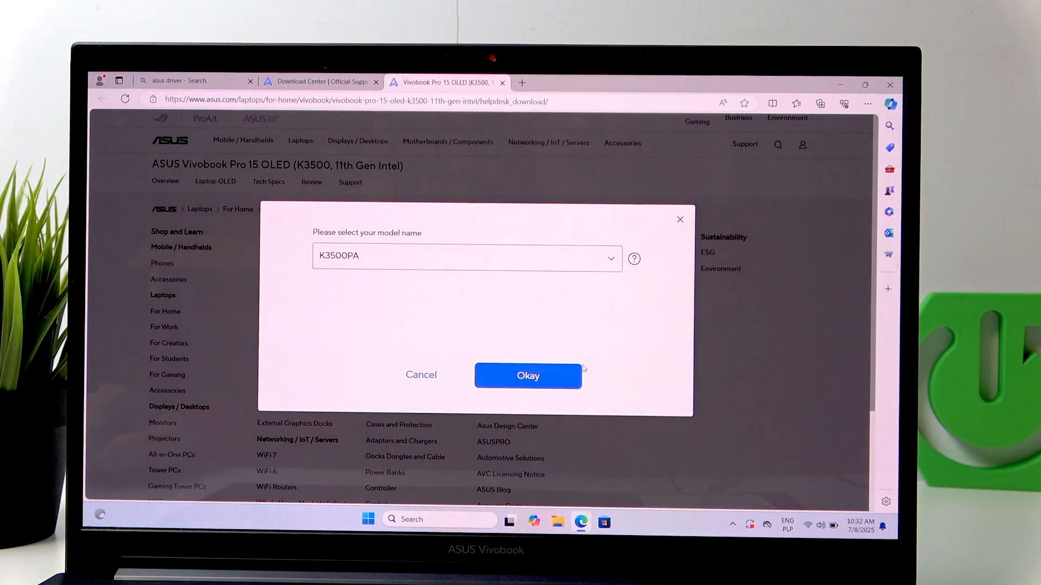
left_click(528, 375)
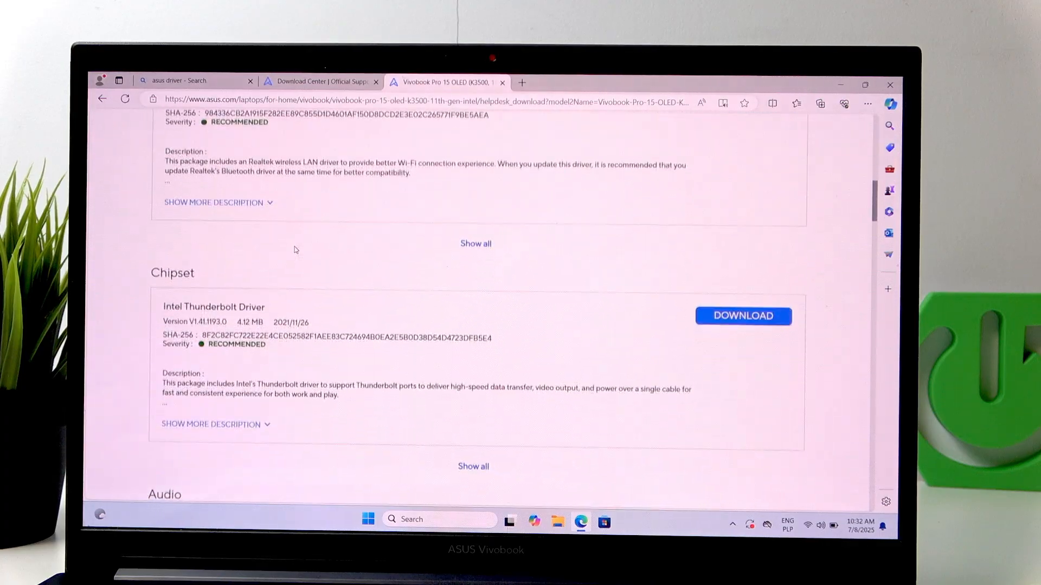
Download the Realtek Camera Driver from the Camera section of the K3500 driver list
scroll("down", 3)
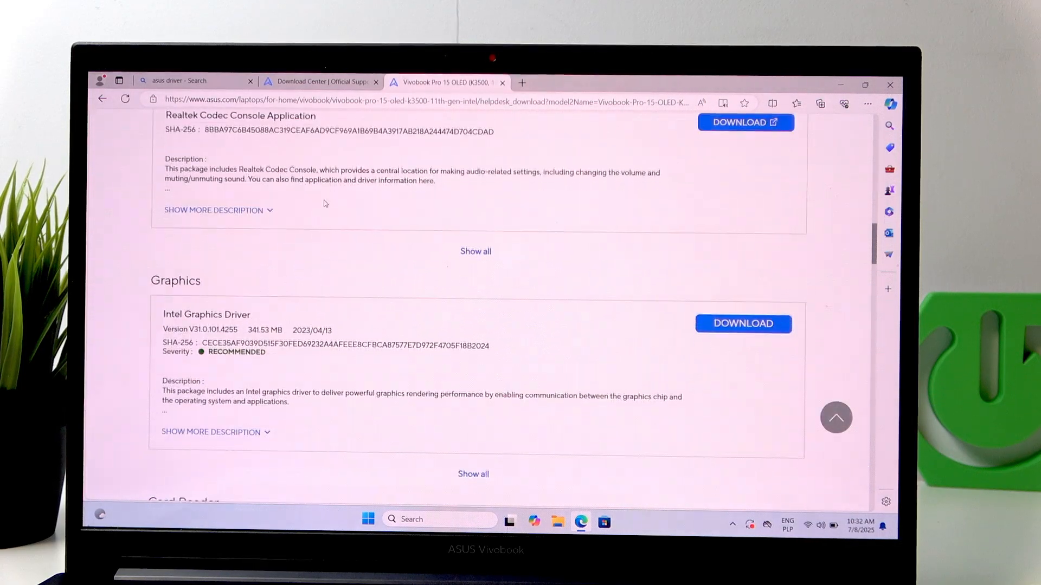
scroll("down", 3)
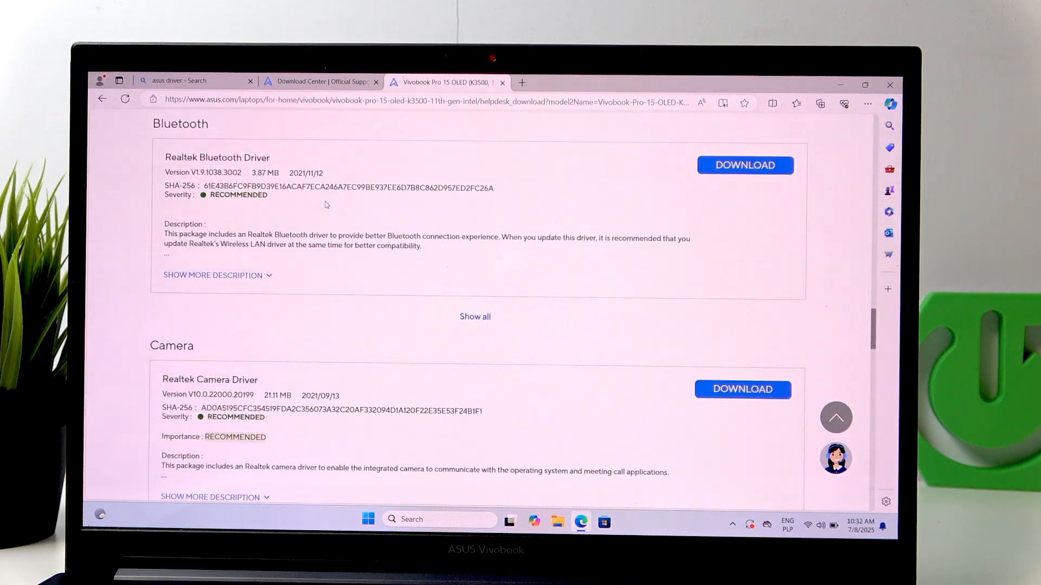
scroll("down", 3)
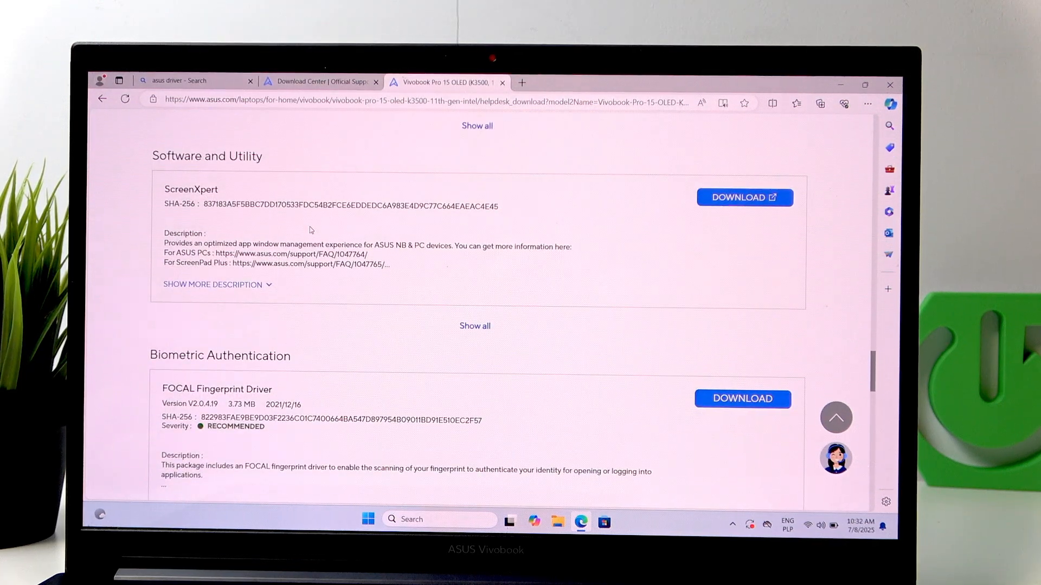
scroll("down", 3)
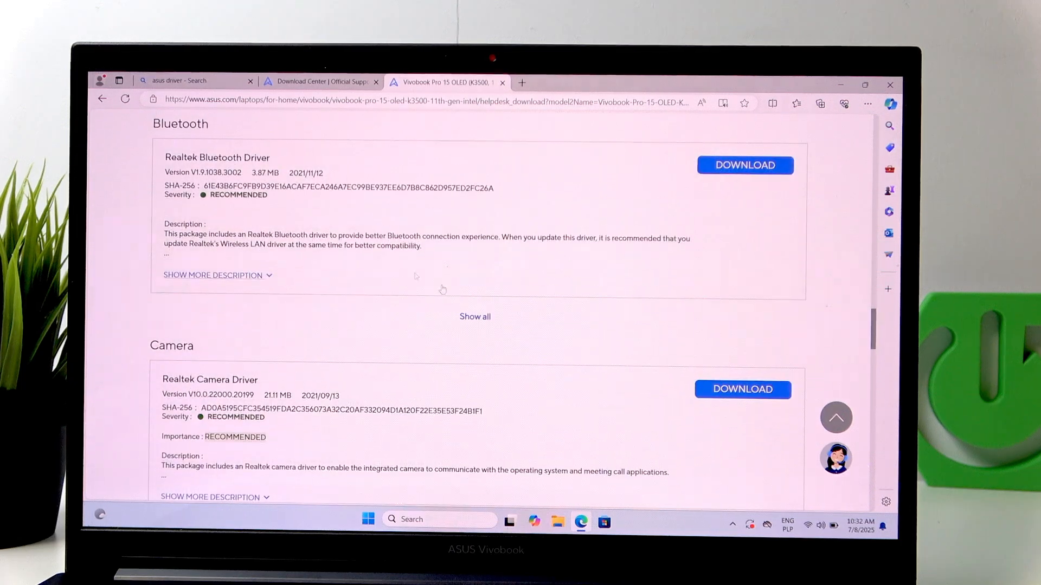
scroll("down", 3)
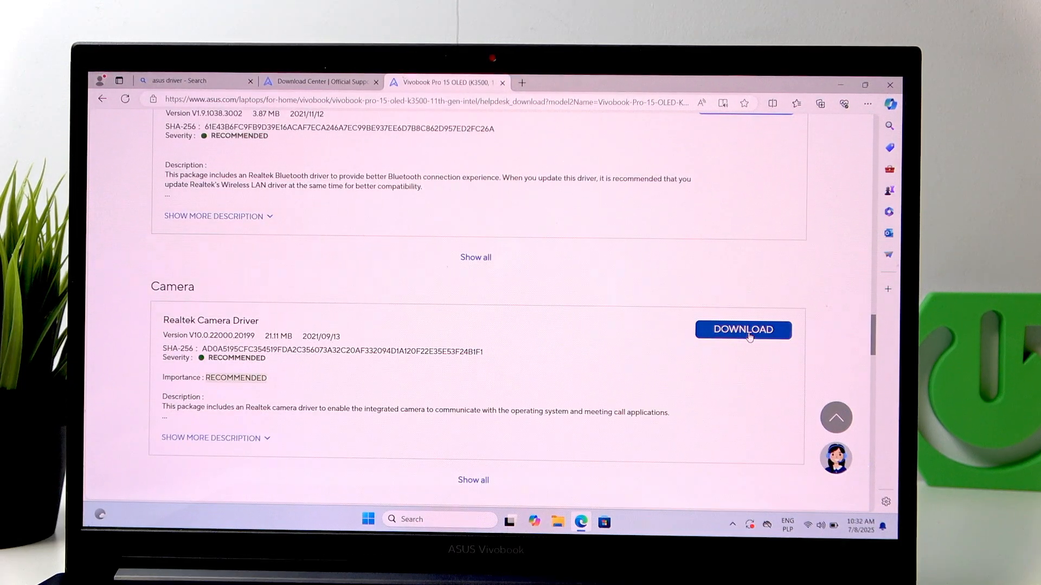
left_click(742, 330)
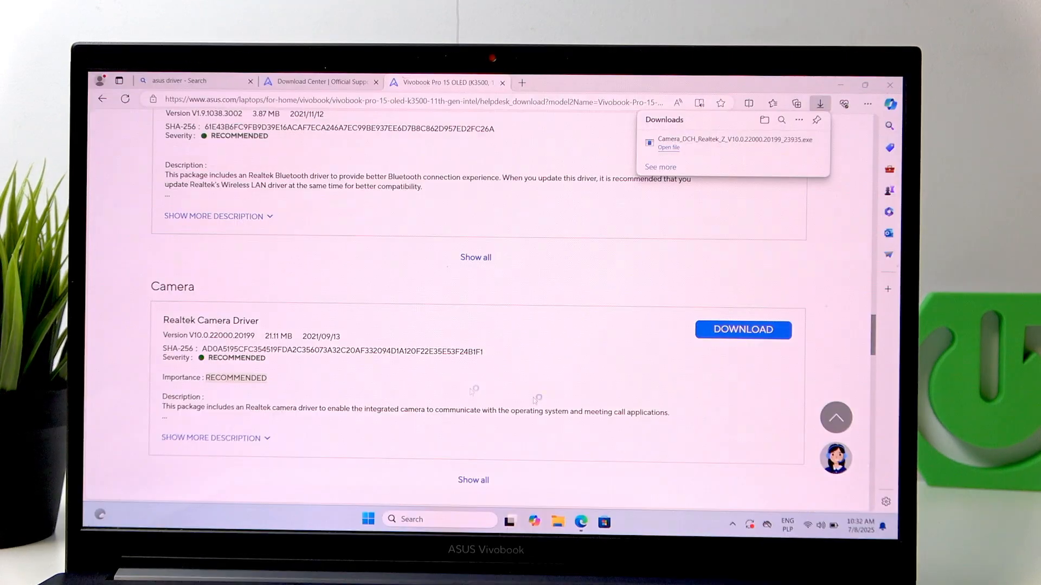
Run the downloaded installer in English, accept the license, and proceed through Install to completion
left_click(667, 146)
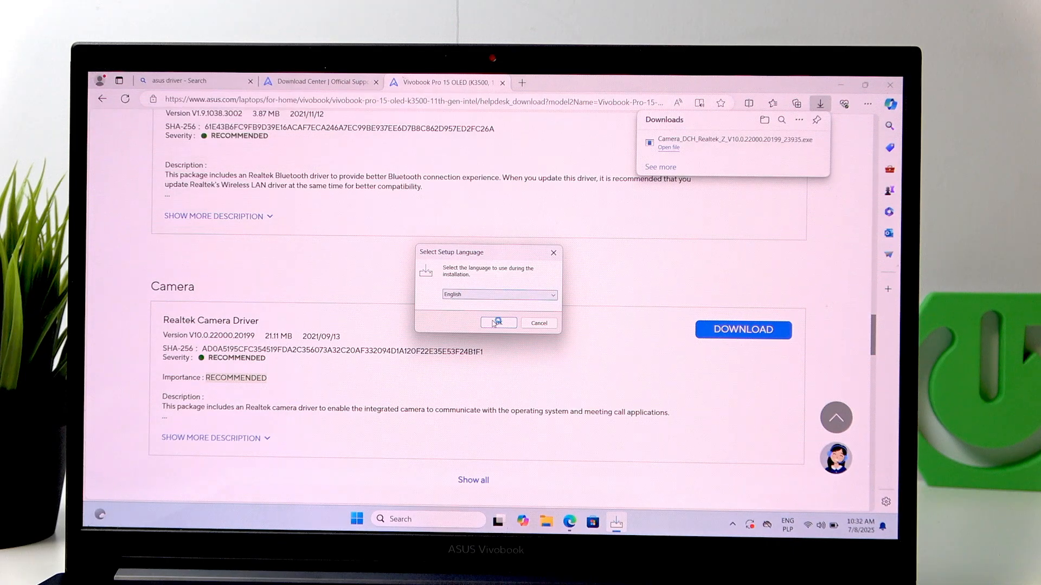
left_click(498, 323)
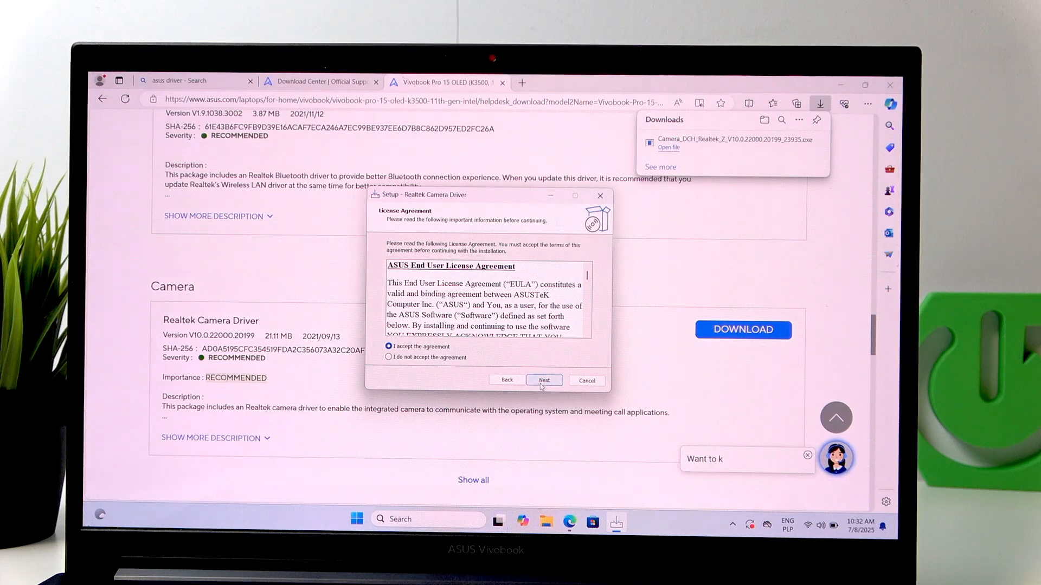
left_click(543, 379)
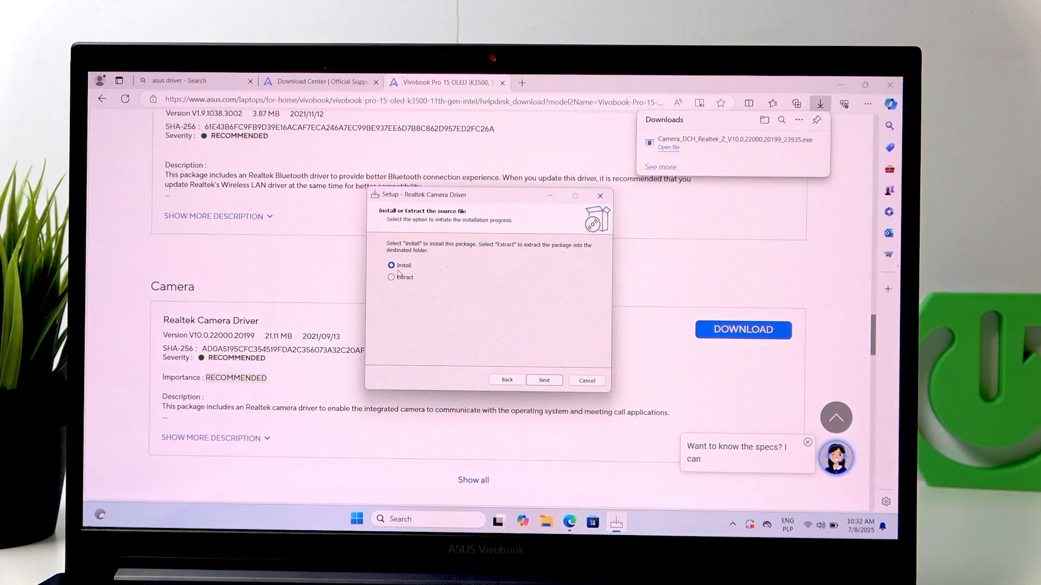
left_click(543, 380)
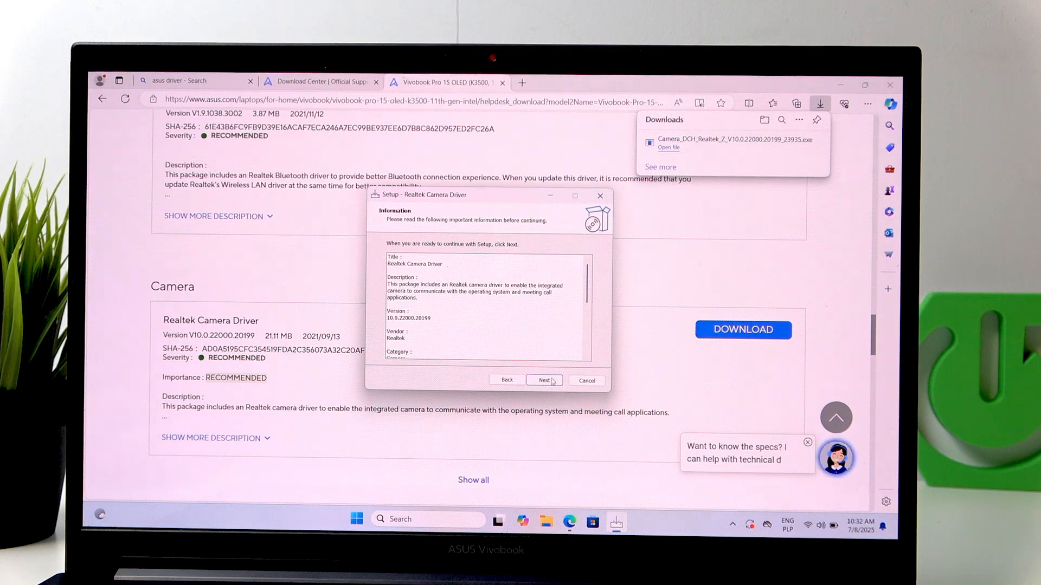
left_click(544, 379)
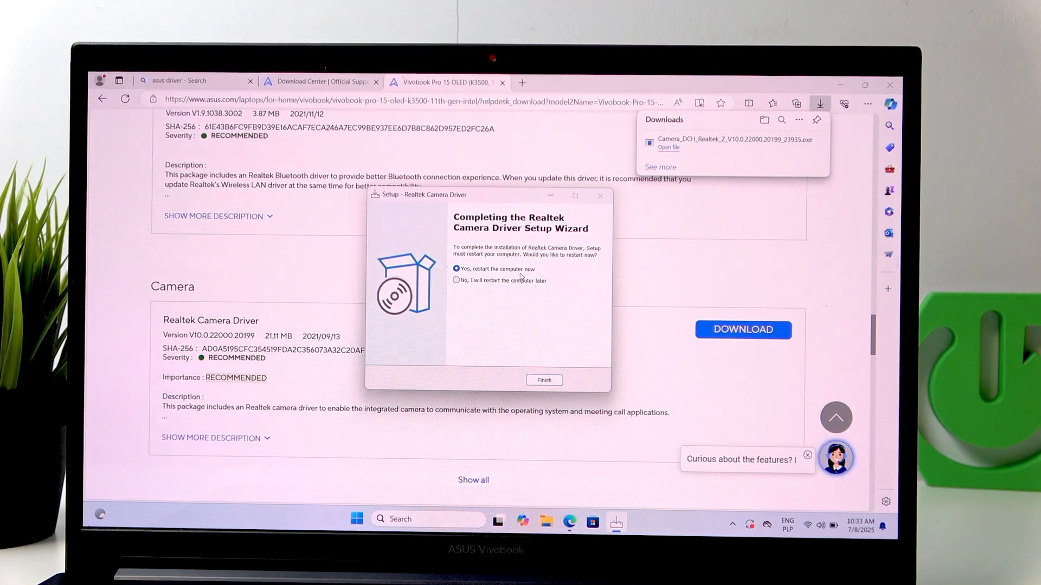
Choose 'Yes, restart the computer now' and finish setup so the laptop restarts
left_click(457, 280)
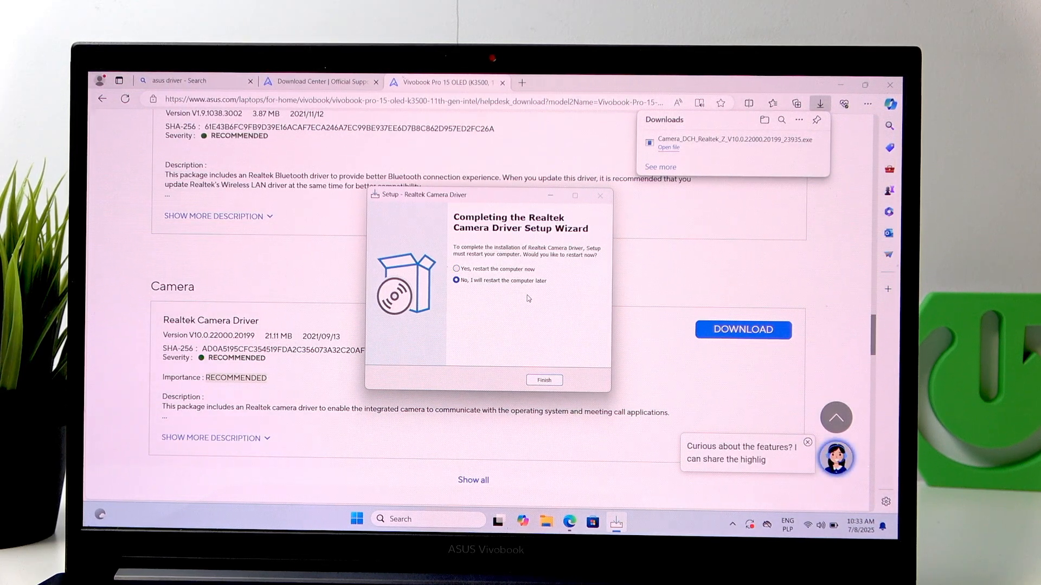
left_click(456, 269)
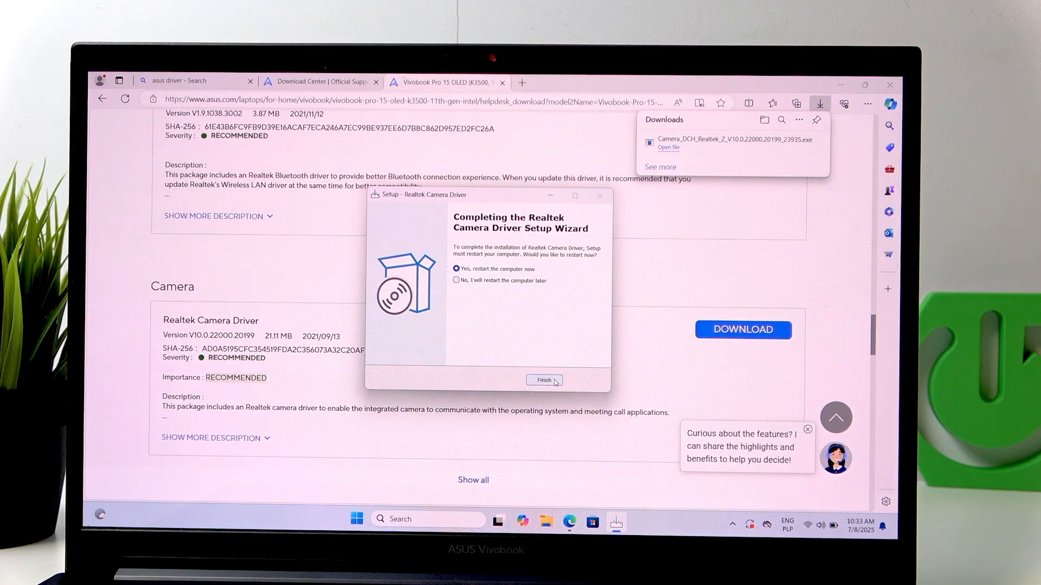
left_click(543, 380)
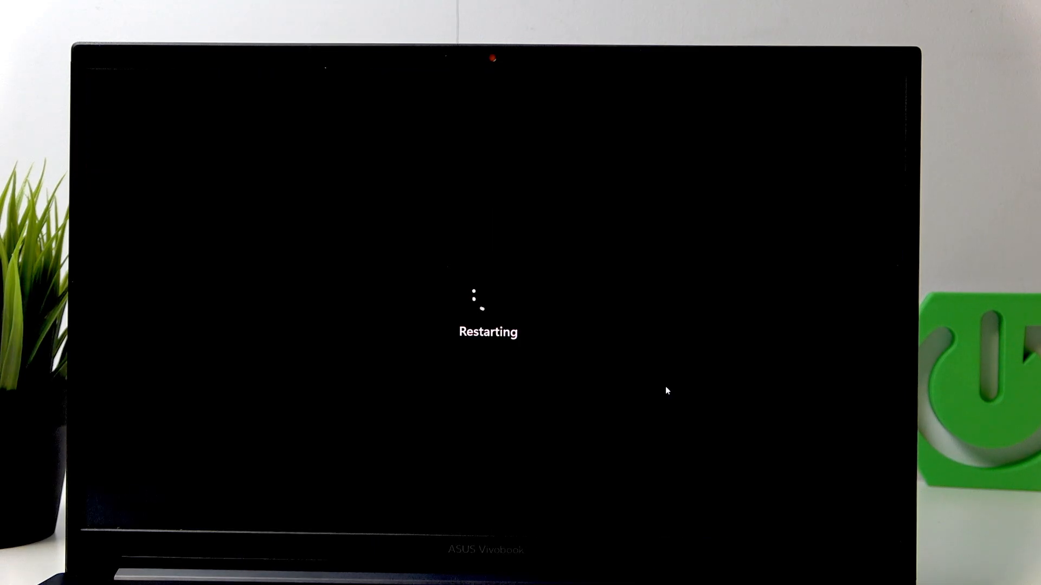